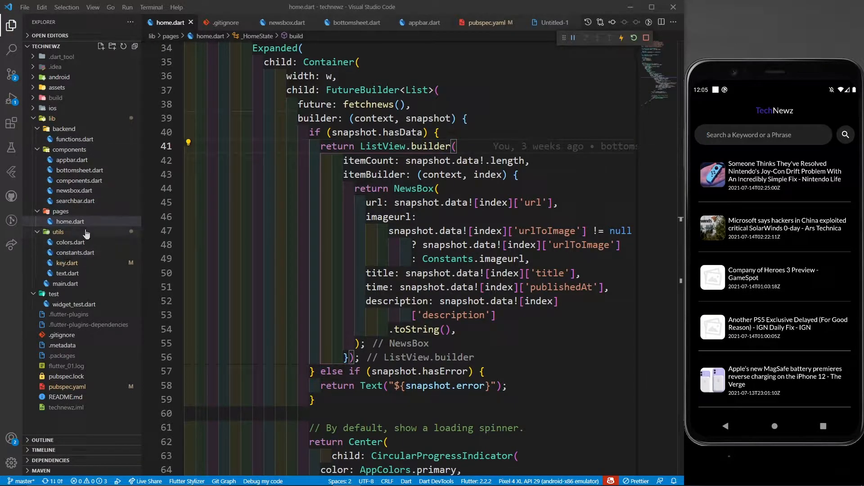
mouse_move(67, 274)
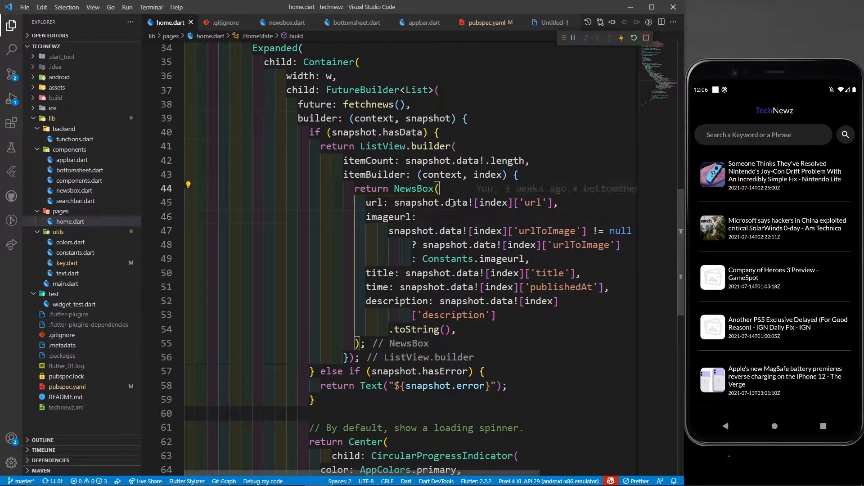
mouse_move(413, 188)
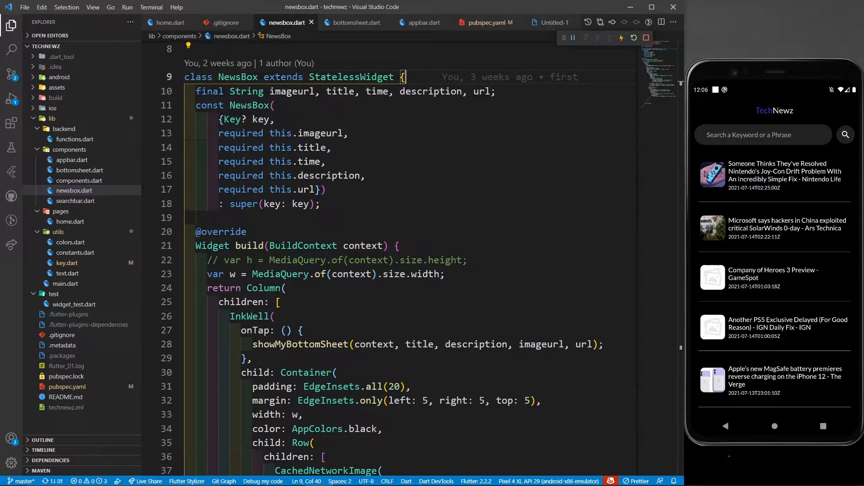
- Highlight the imageurl constructor parameter and view the first article's detail sheet in the emulator
double_click(321, 133)
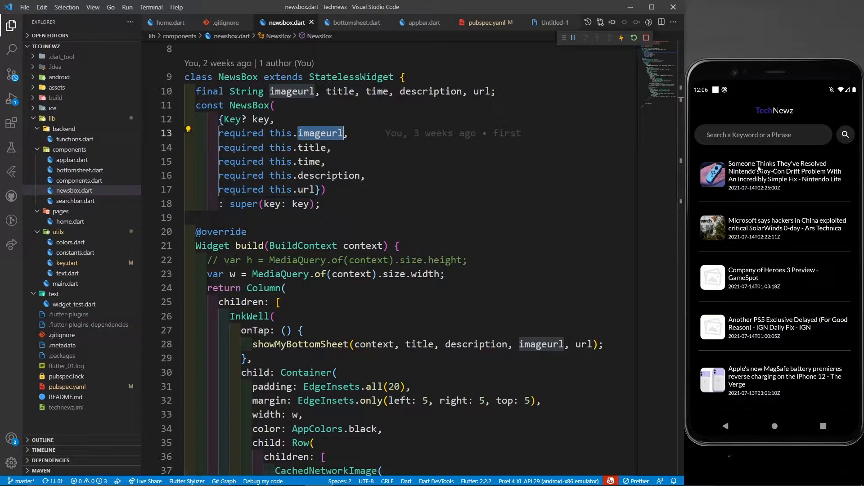
mouse_move(650, 167)
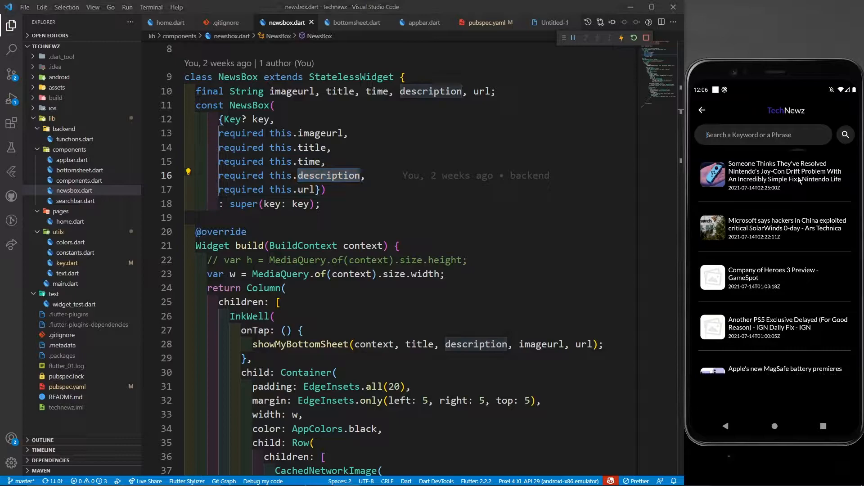
click(772, 175)
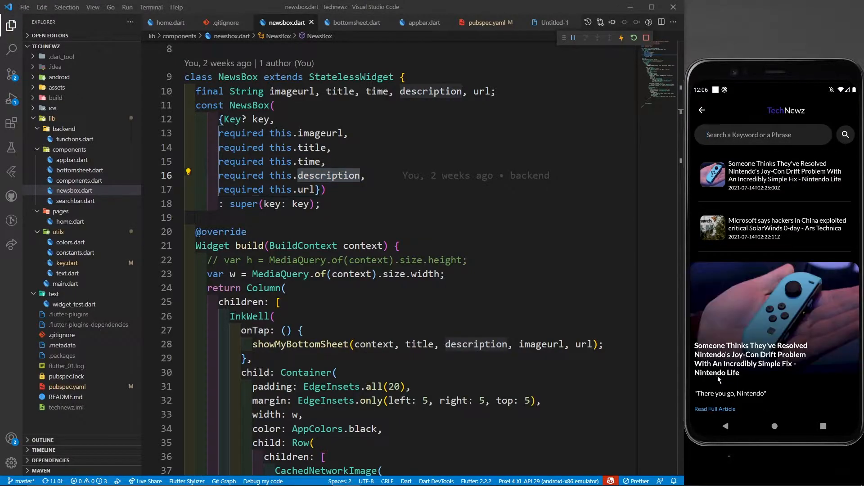
mouse_move(761, 277)
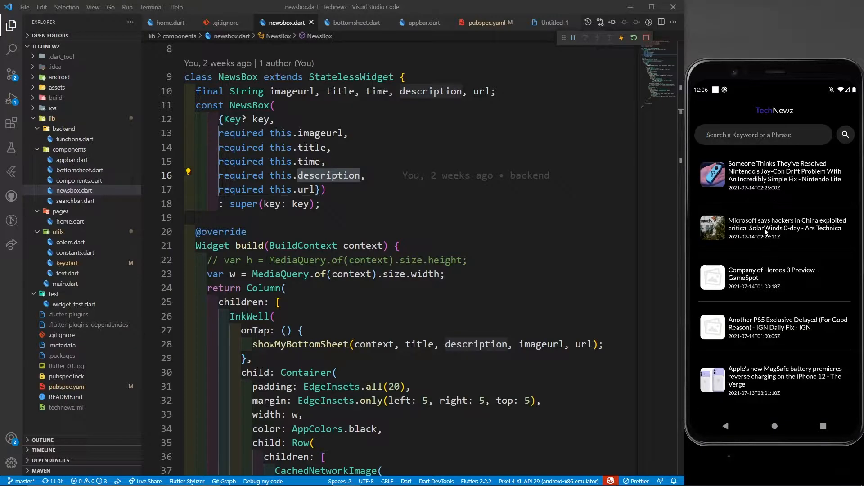
click(774, 227)
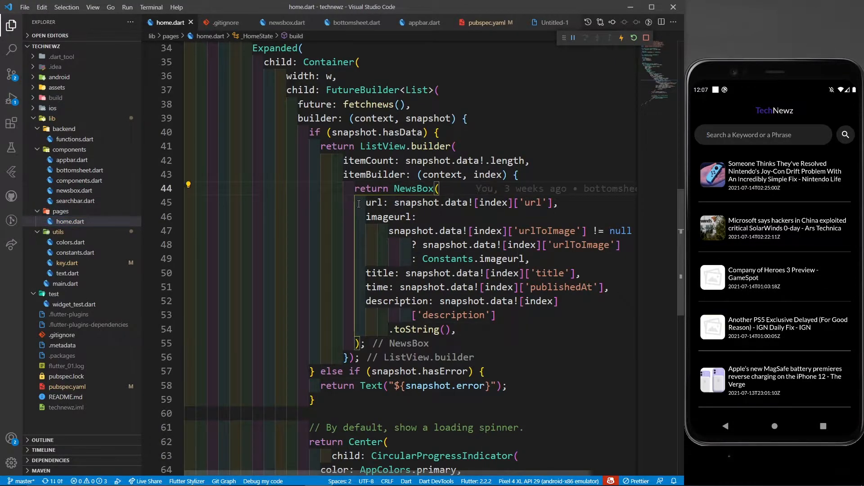
- Highlight the url argument passed to NewsBox in home.dart, then return to newsbox.dart's NewsBox class
double_click(372, 203)
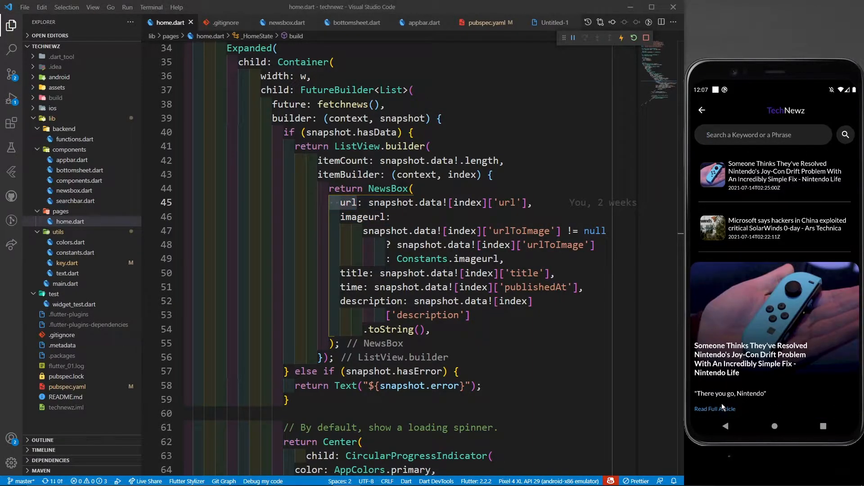
mouse_move(713, 420)
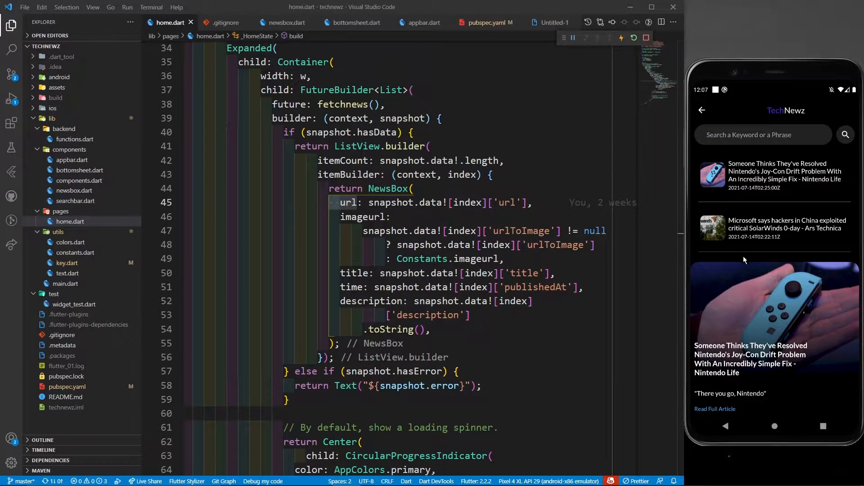
mouse_move(705, 433)
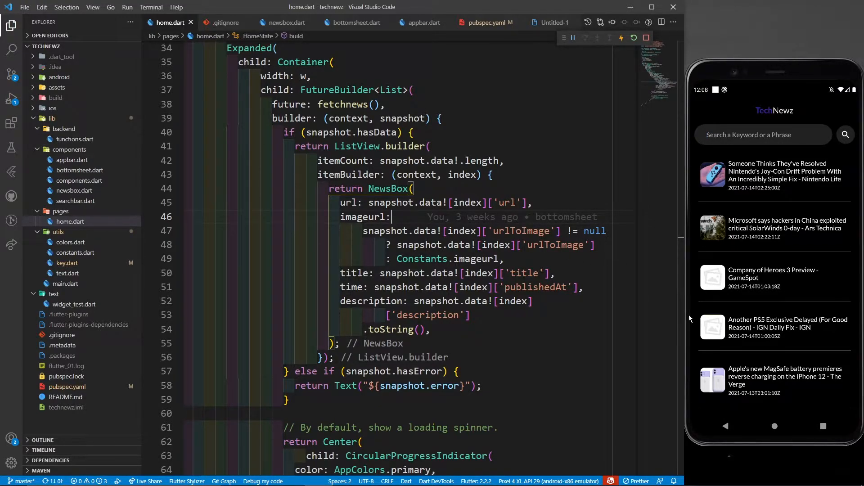
mouse_move(646, 239)
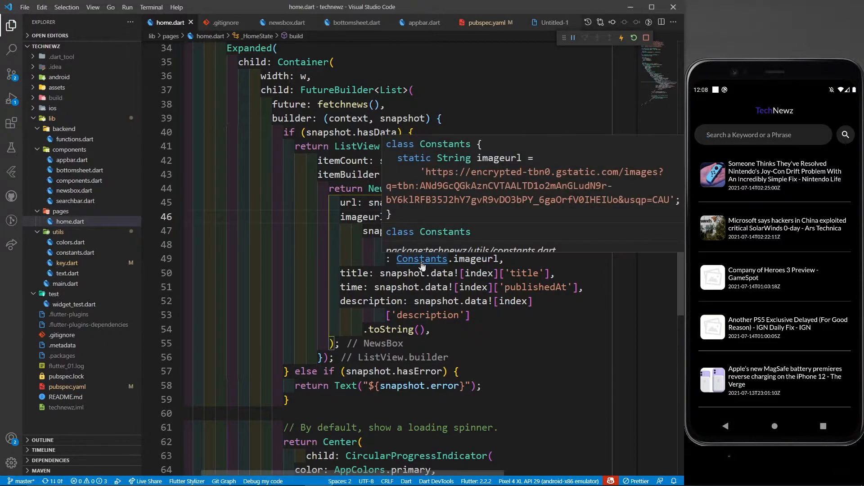
click(421, 258)
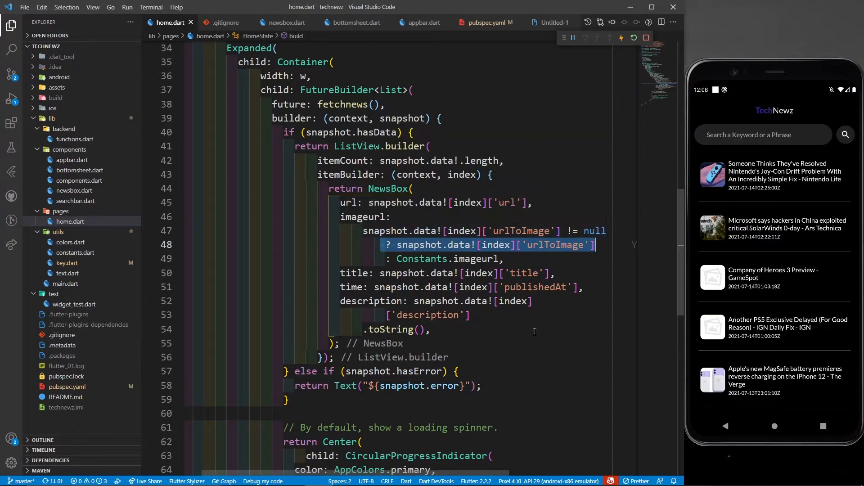
mouse_move(233, 288)
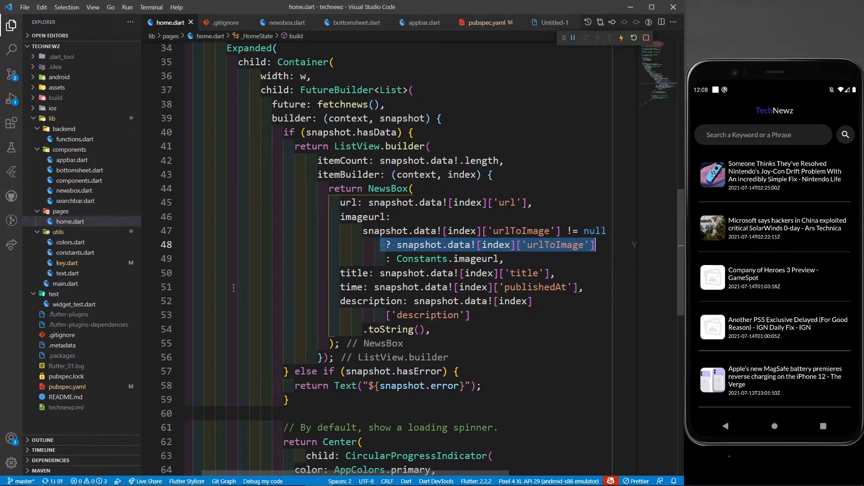
click(430, 329)
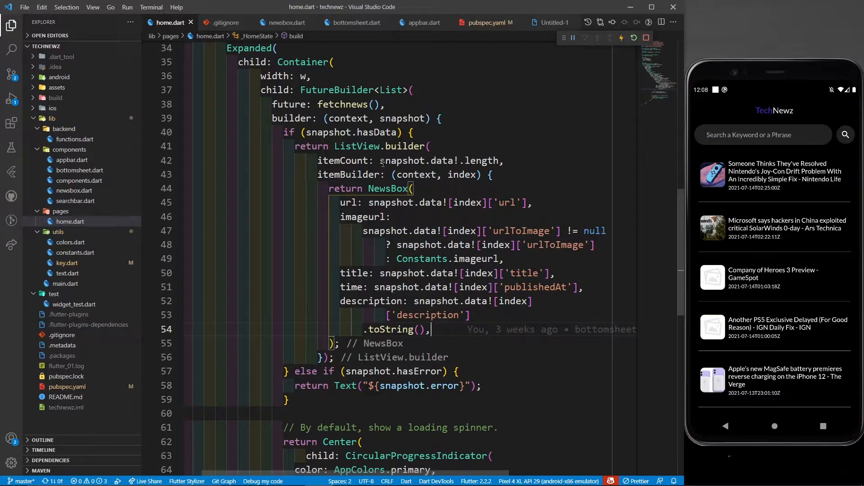
click(285, 23)
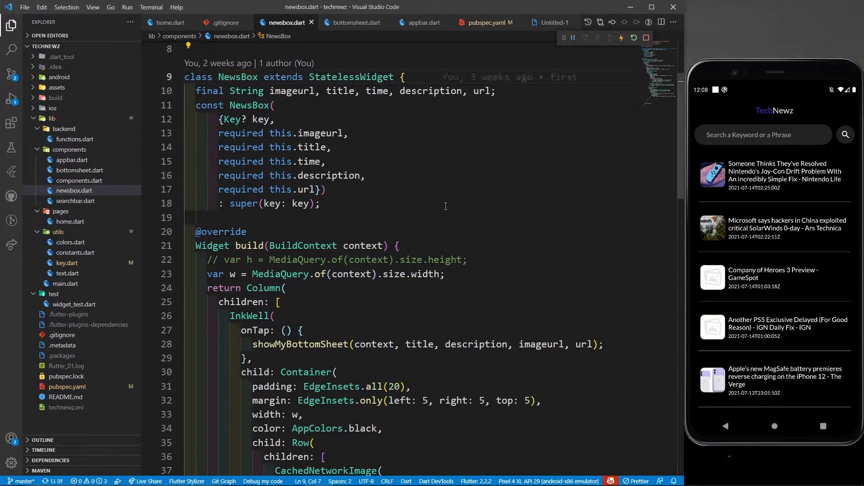
scroll(down, 3)
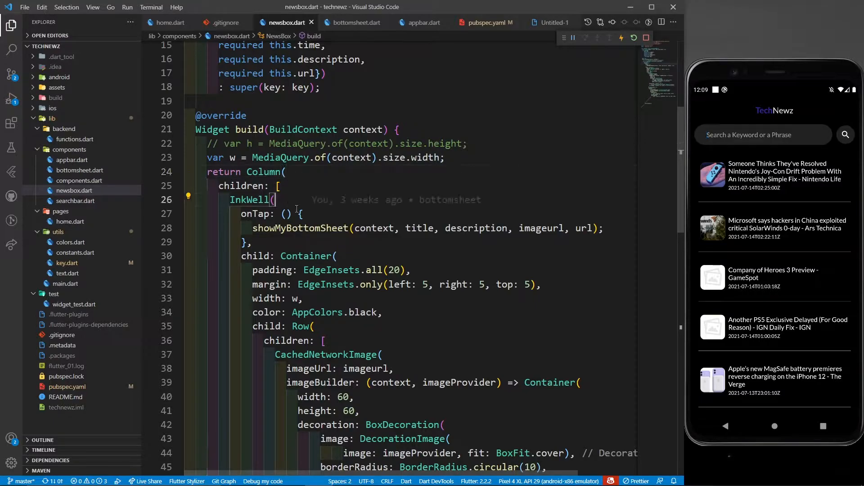
scroll(down, 3)
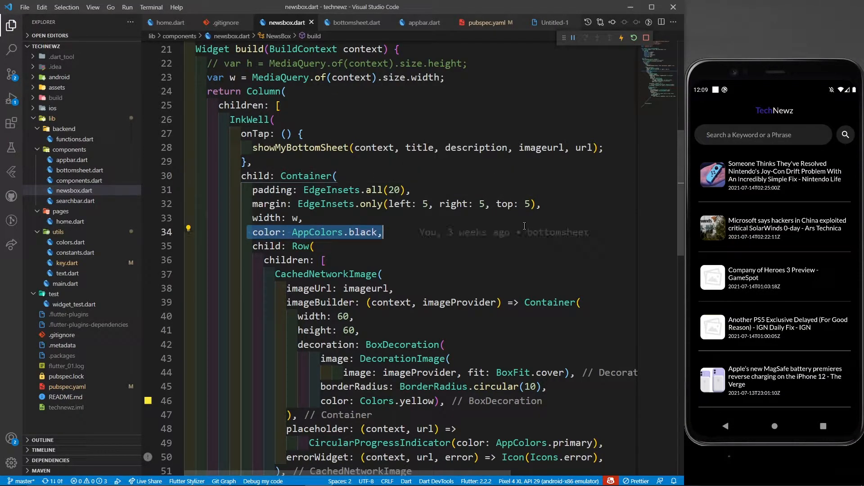
scroll(down, 3)
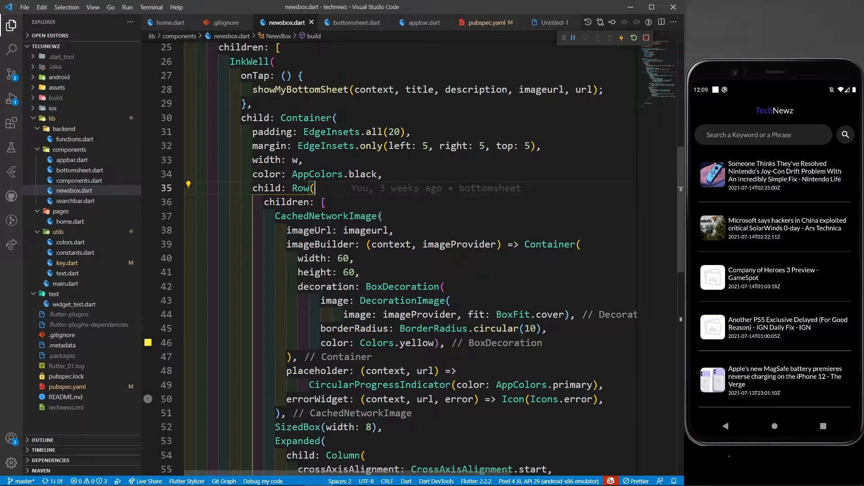
scroll(down, 3)
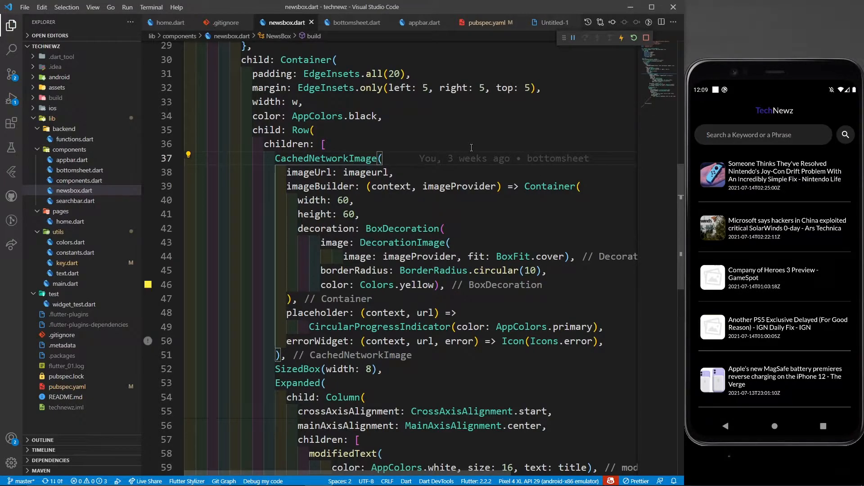
mouse_move(758, 386)
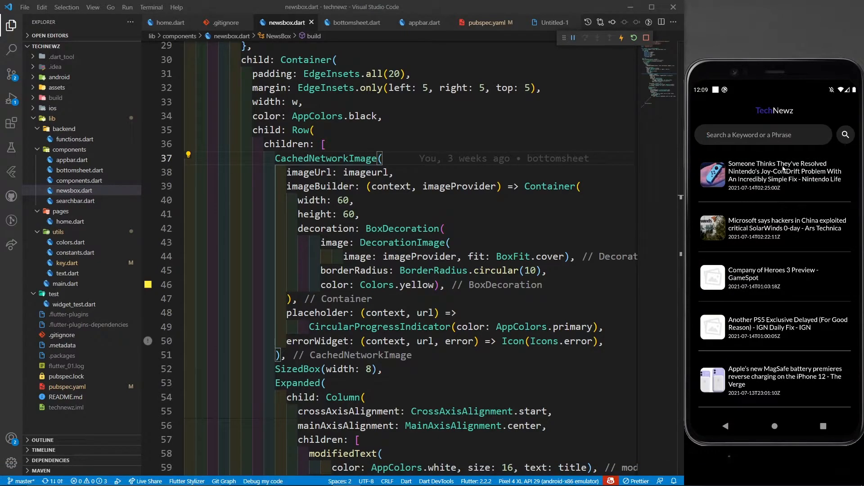
mouse_move(730, 206)
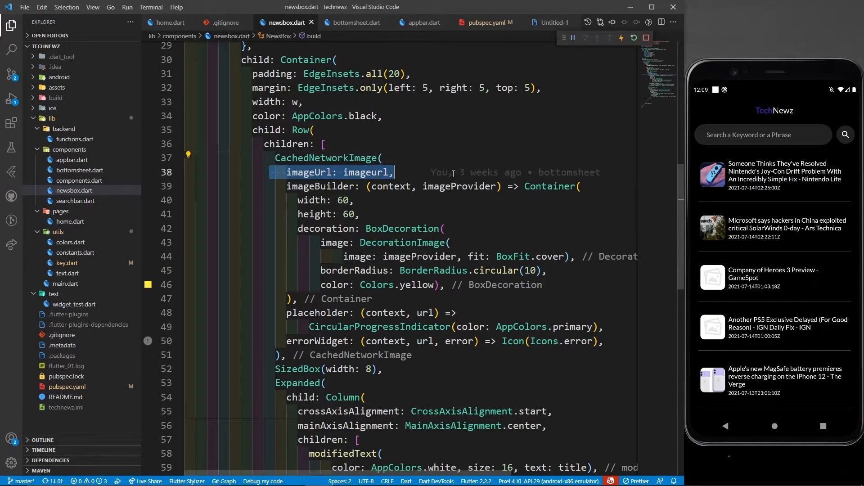
scroll(up, 3)
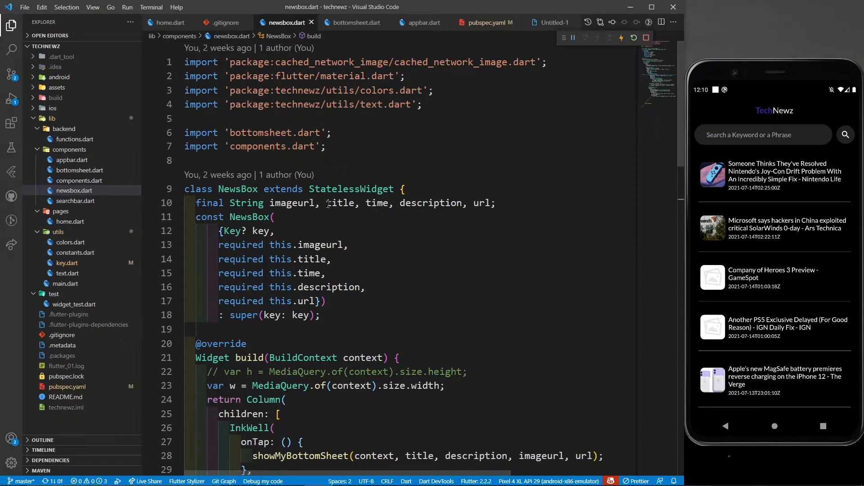
scroll(down, 3)
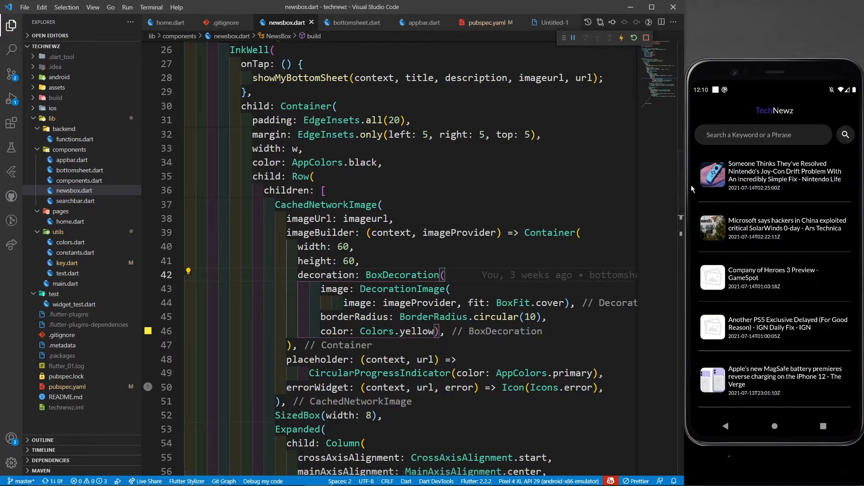
mouse_move(699, 171)
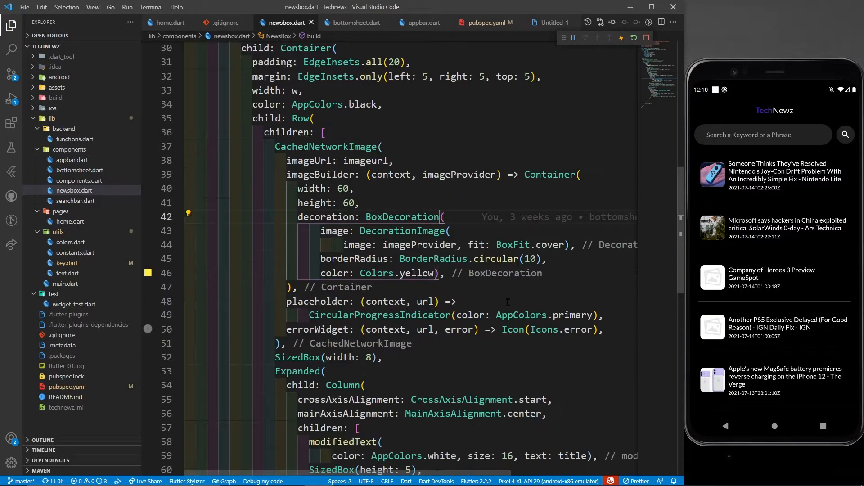
scroll(down, 3)
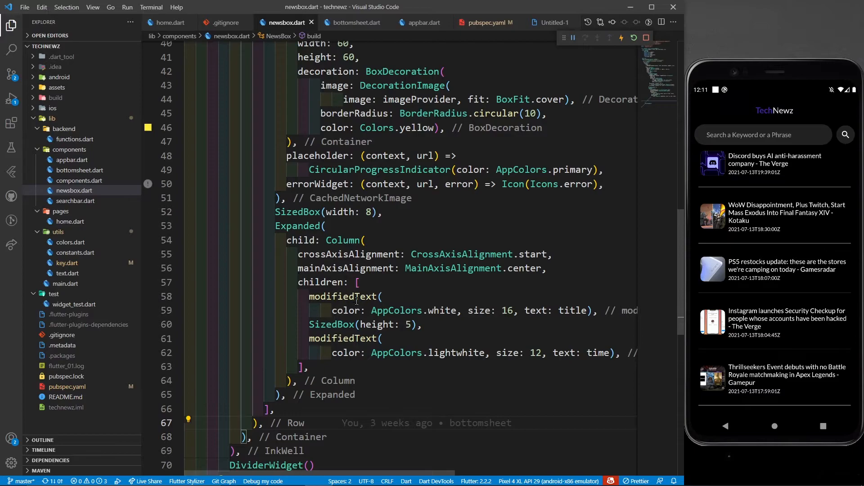
mouse_move(343, 297)
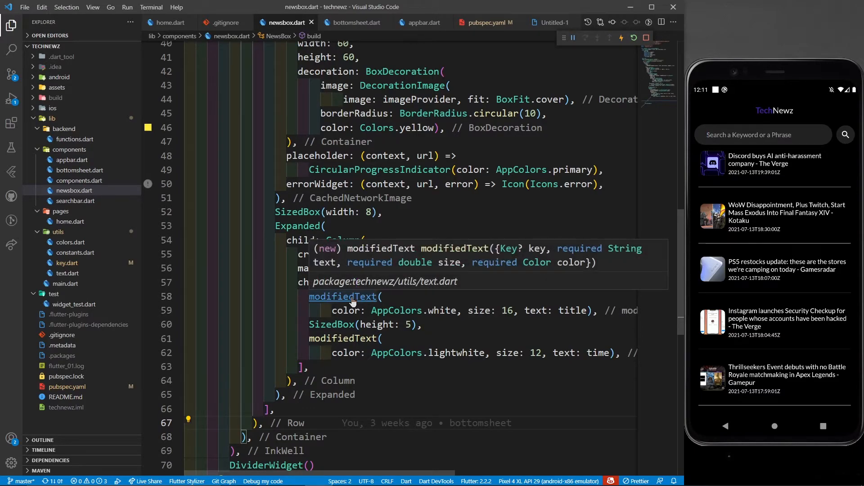
click(342, 296)
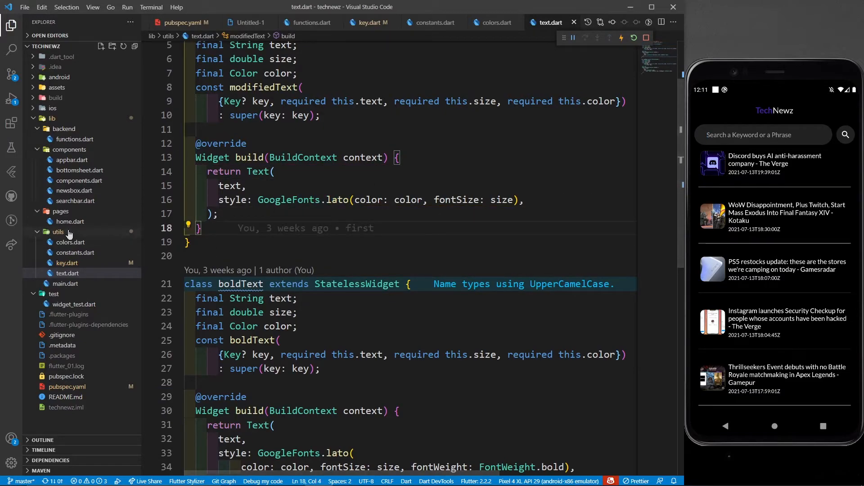
mouse_move(93, 194)
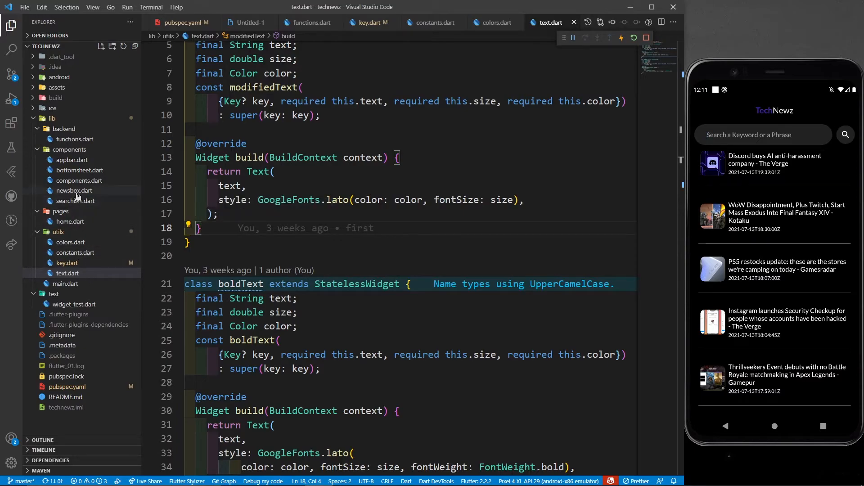
click(73, 190)
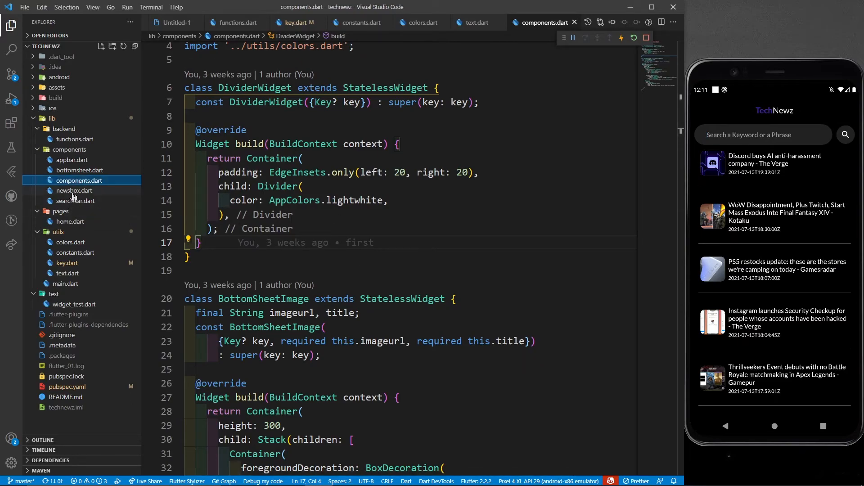
click(75, 190)
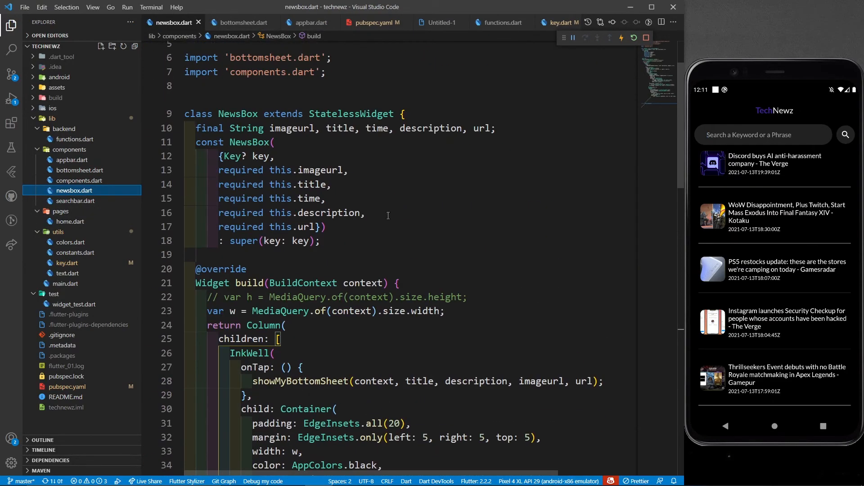